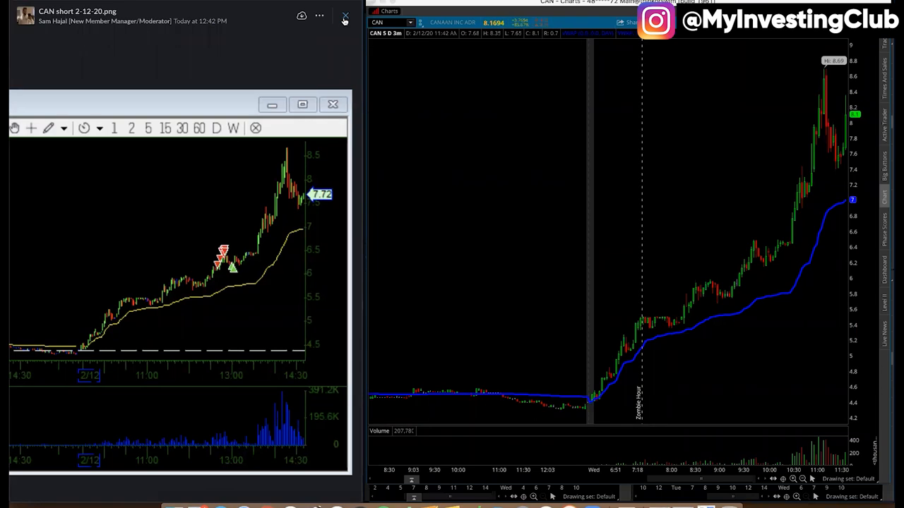
Close the enlarged CAN short 2-12-20 chart image to return to the channel conversation
left_click(344, 17)
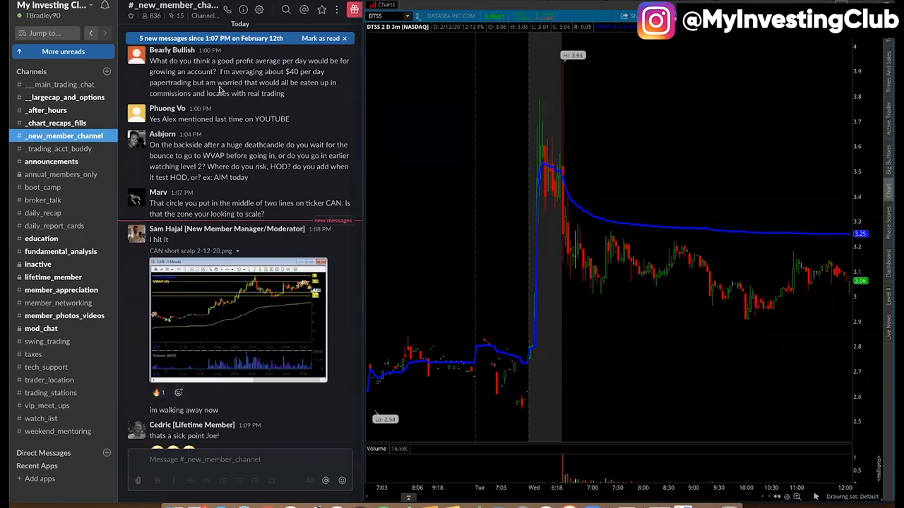
Scroll down the #_new_member_channel to reveal the newest reply
scroll("down", 3)
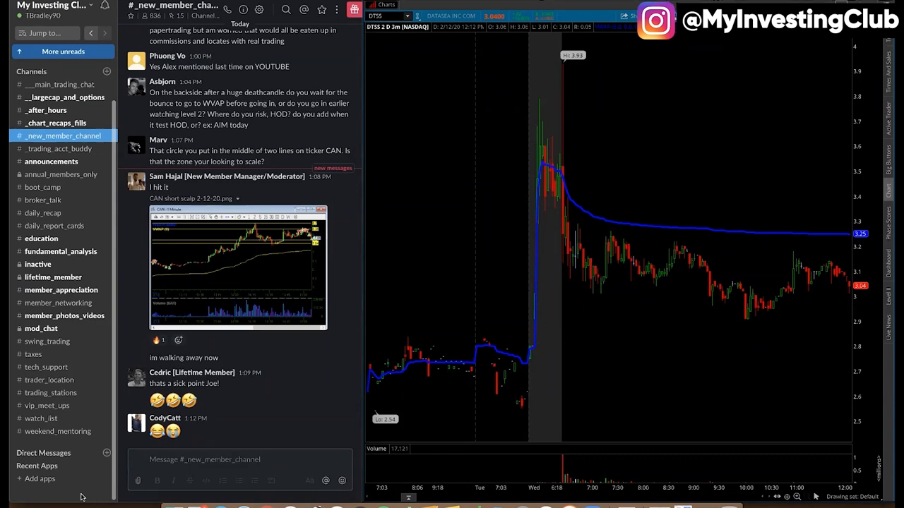